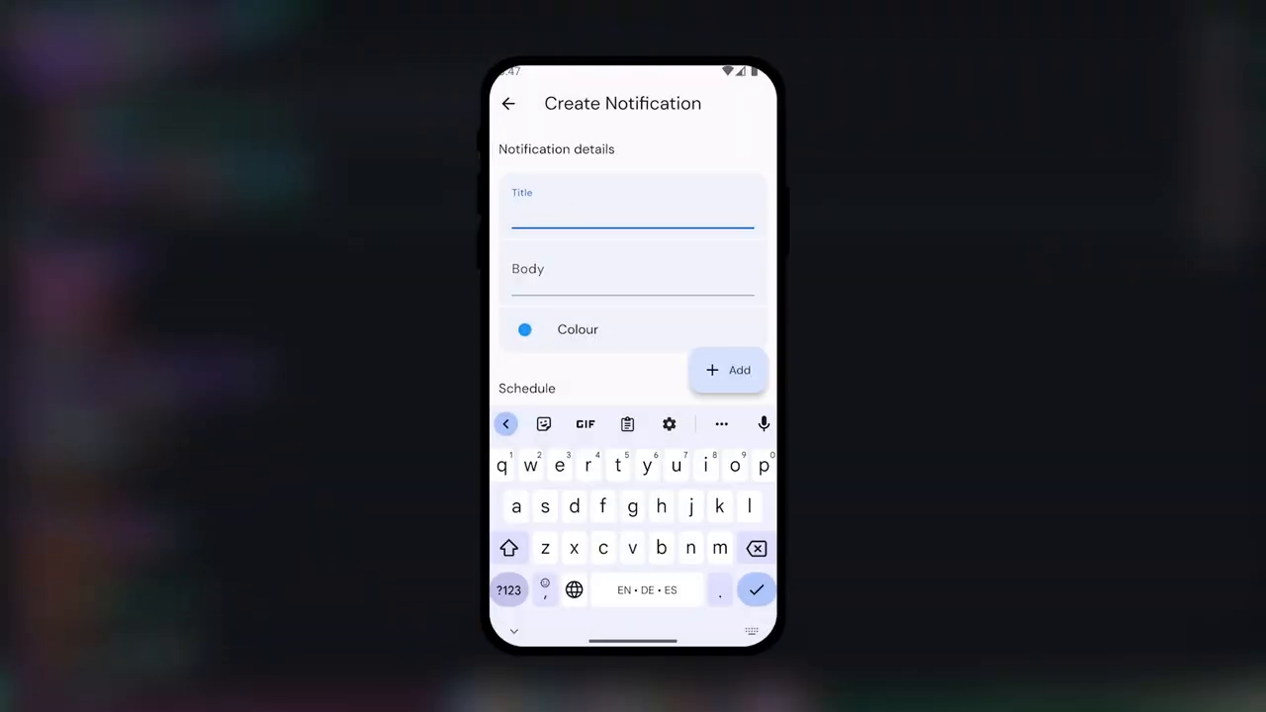
Enter 'Write that really important email' as the title and open the colour options.
{"action": "type", "text": "Write that really important email"}
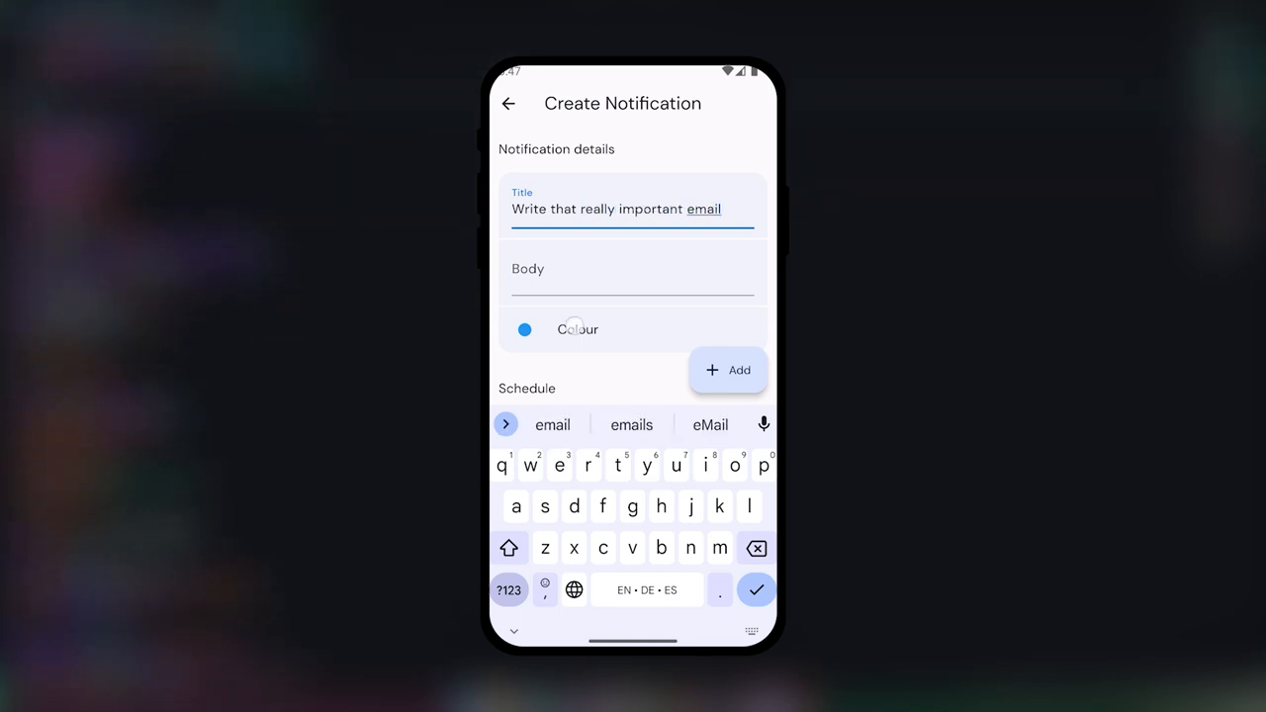
{"action": "left_click", "coordinate": [523, 329]}
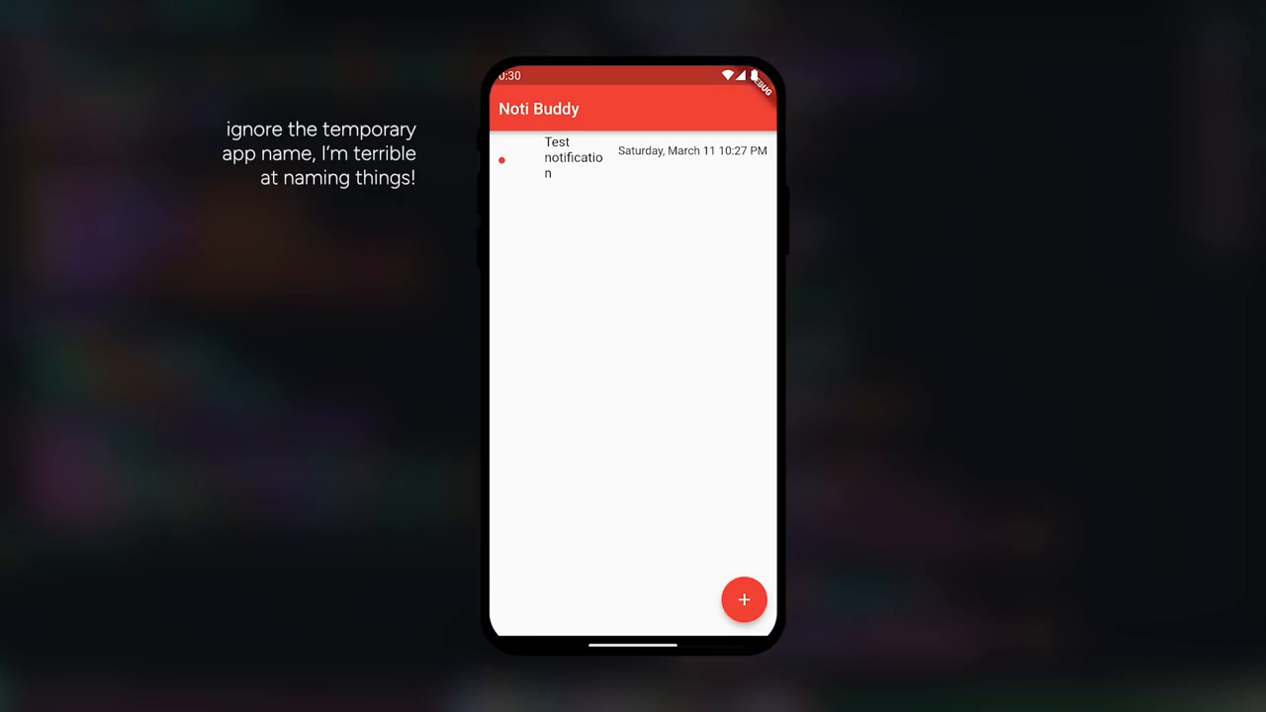
Start a notification titled 'Scheduled notification', scheduled for Saturday, March 4, 11:00 PM.
{"action": "left_click", "coordinate": [743, 599]}
{"action": "type", "text": "S"}
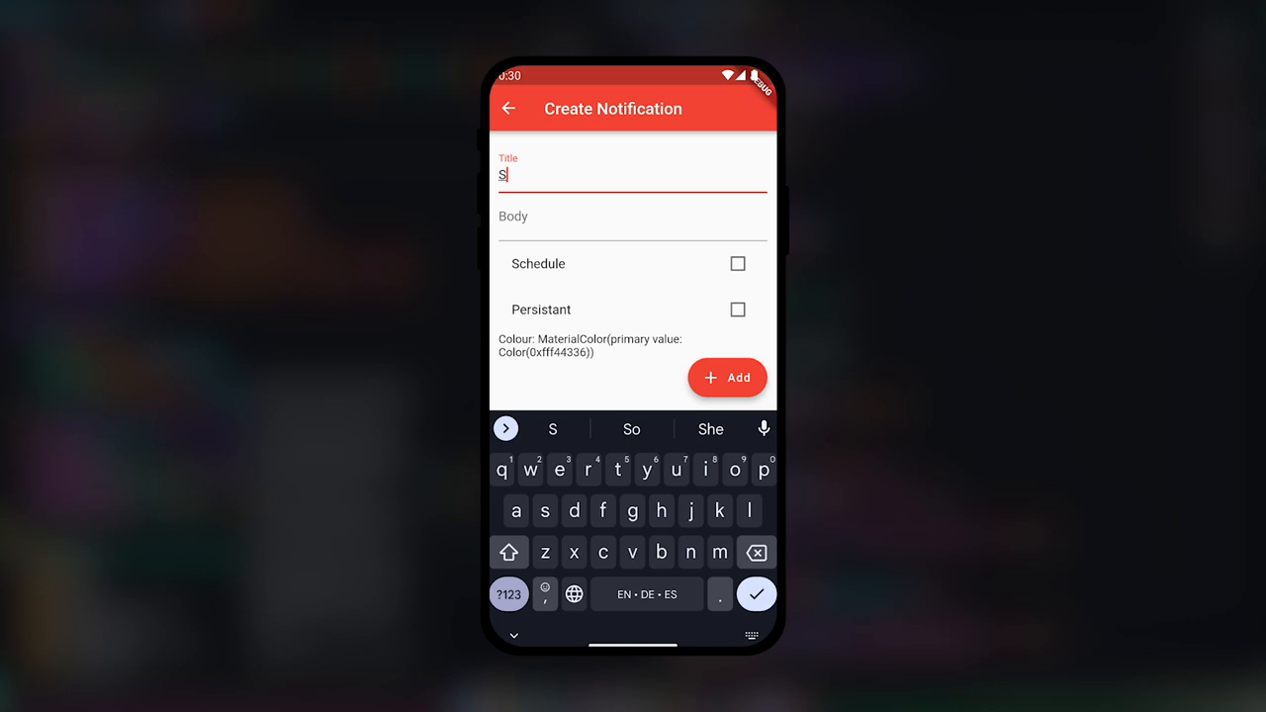
{"action": "type", "text": "cheduled notifica"}
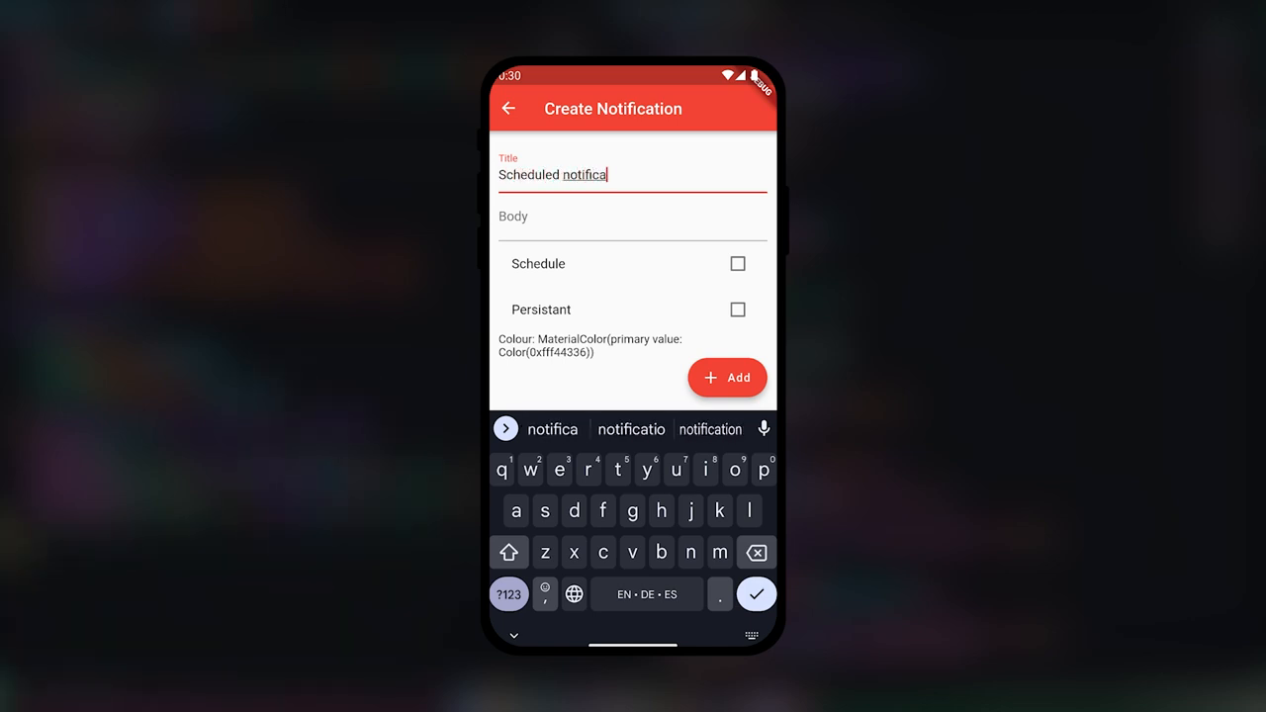
{"action": "left_click", "coordinate": [737, 263]}
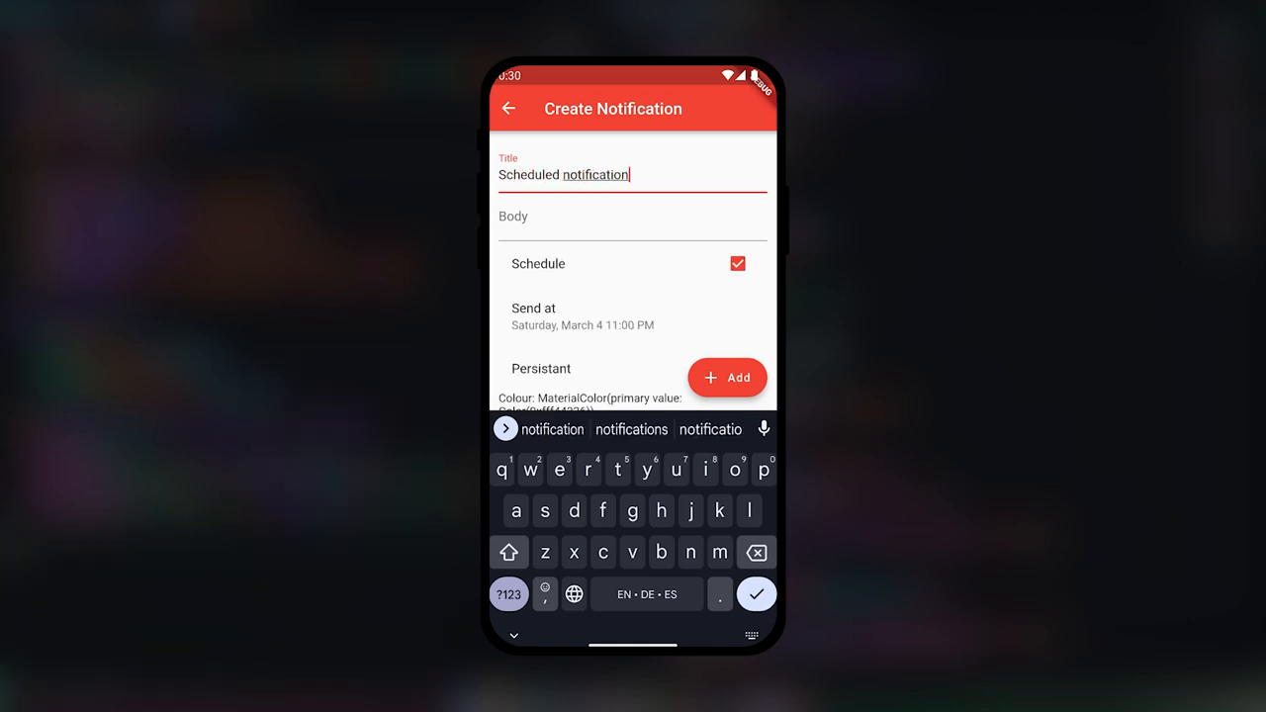
{"action": "left_click", "coordinate": [581, 316]}
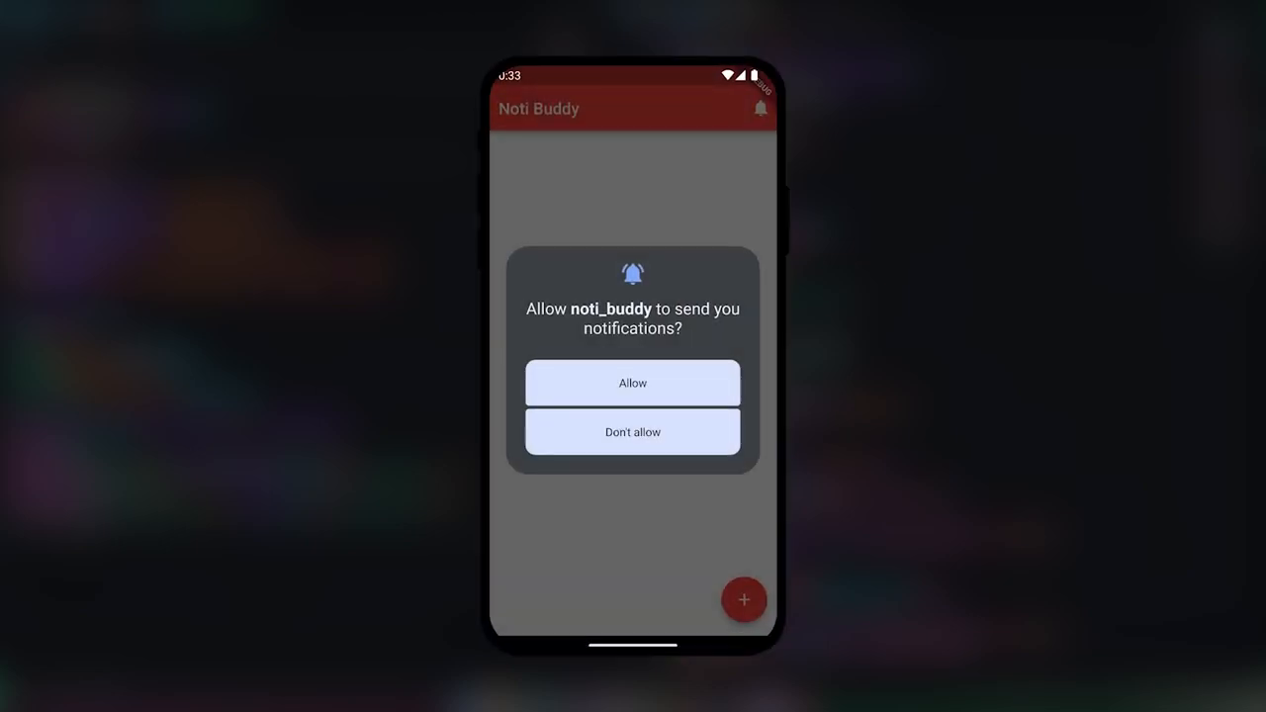
Allow Noti Buddy to send notifications from the permission prompt.
{"action": "left_click", "coordinate": [632, 383]}
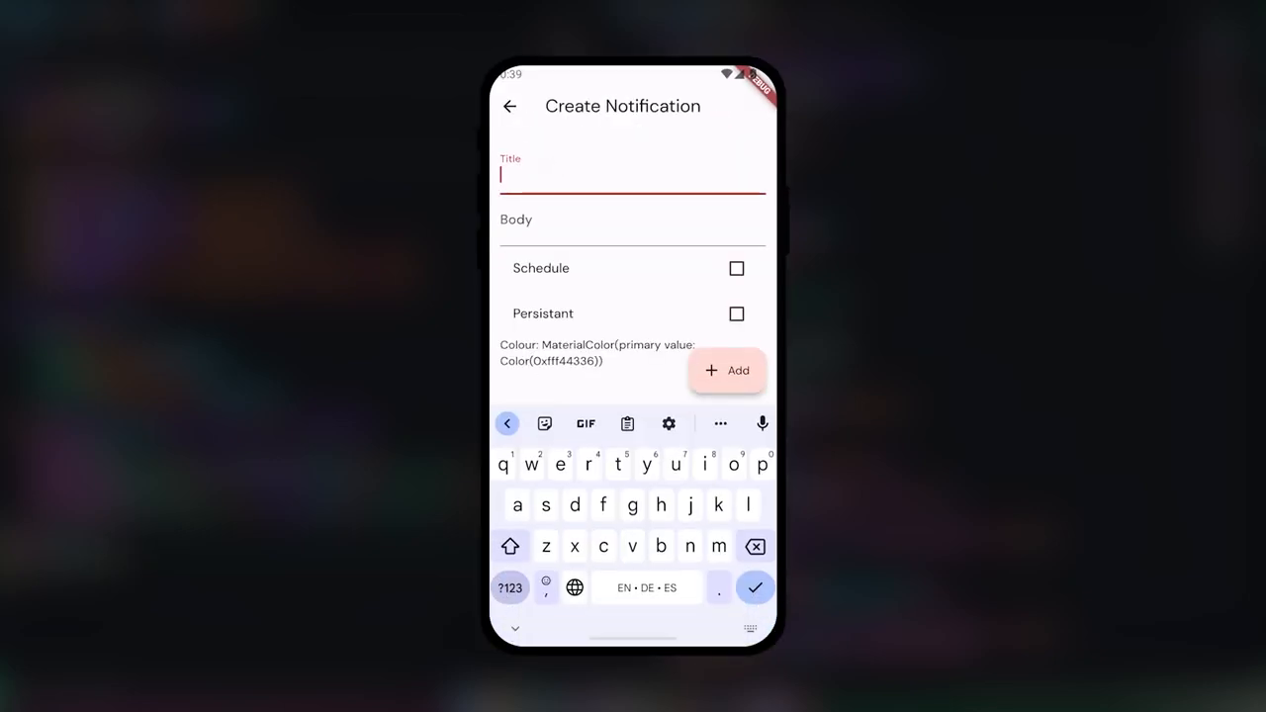
Enter 'Material You' as the new notification's title.
{"action": "type", "text": "Material You"}
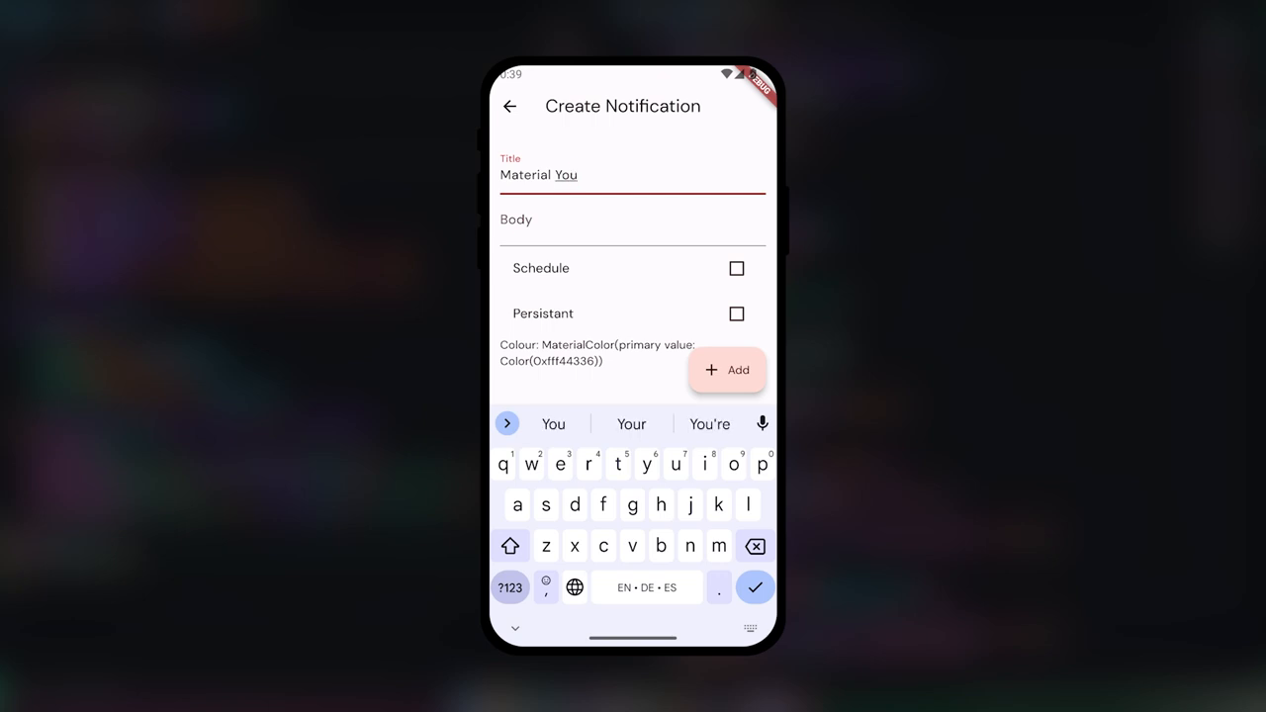
{"action": "left_click", "coordinate": [727, 370]}
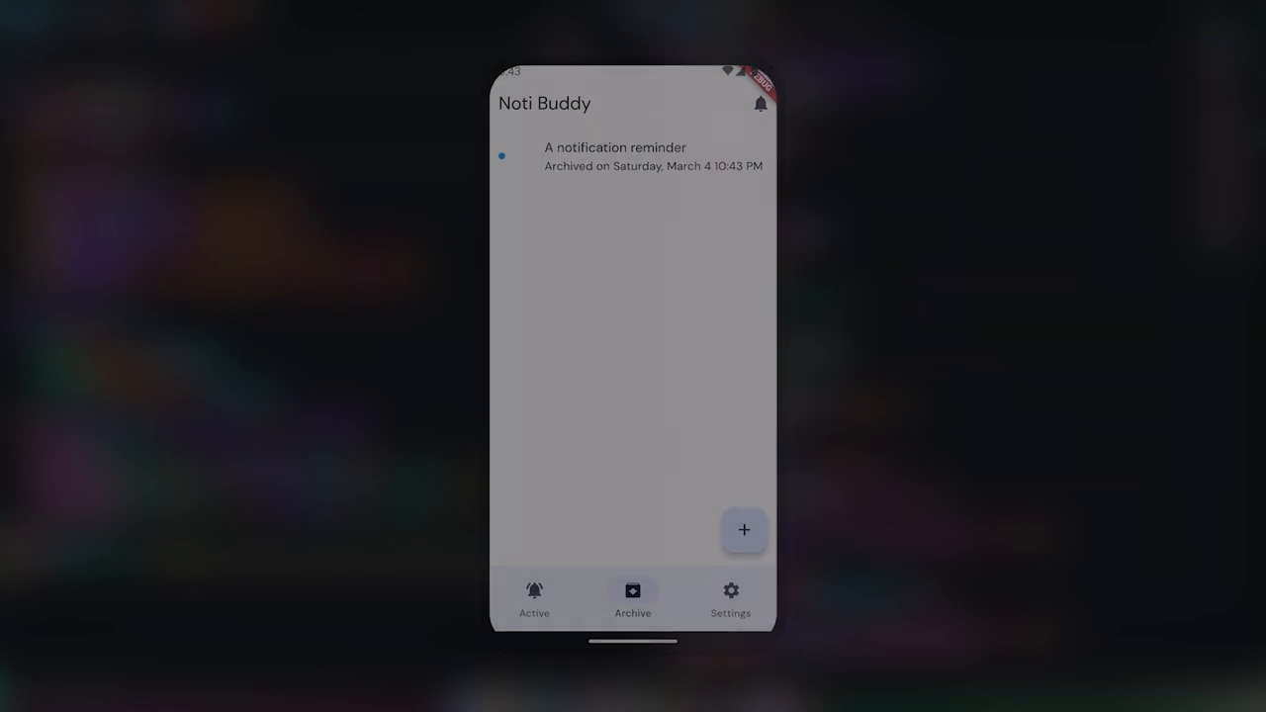
Switch to the Active list and mark the reminder notification as done.
{"action": "left_click", "coordinate": [534, 601]}
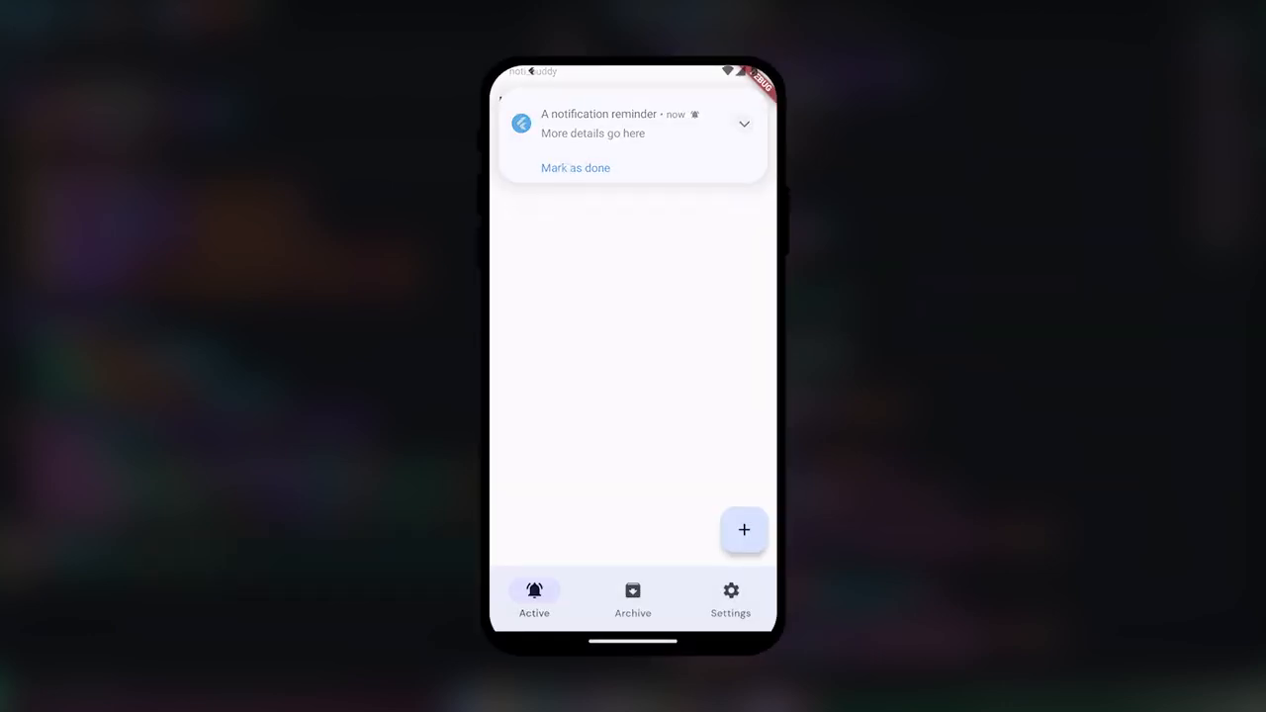
{"action": "left_click", "coordinate": [576, 167]}
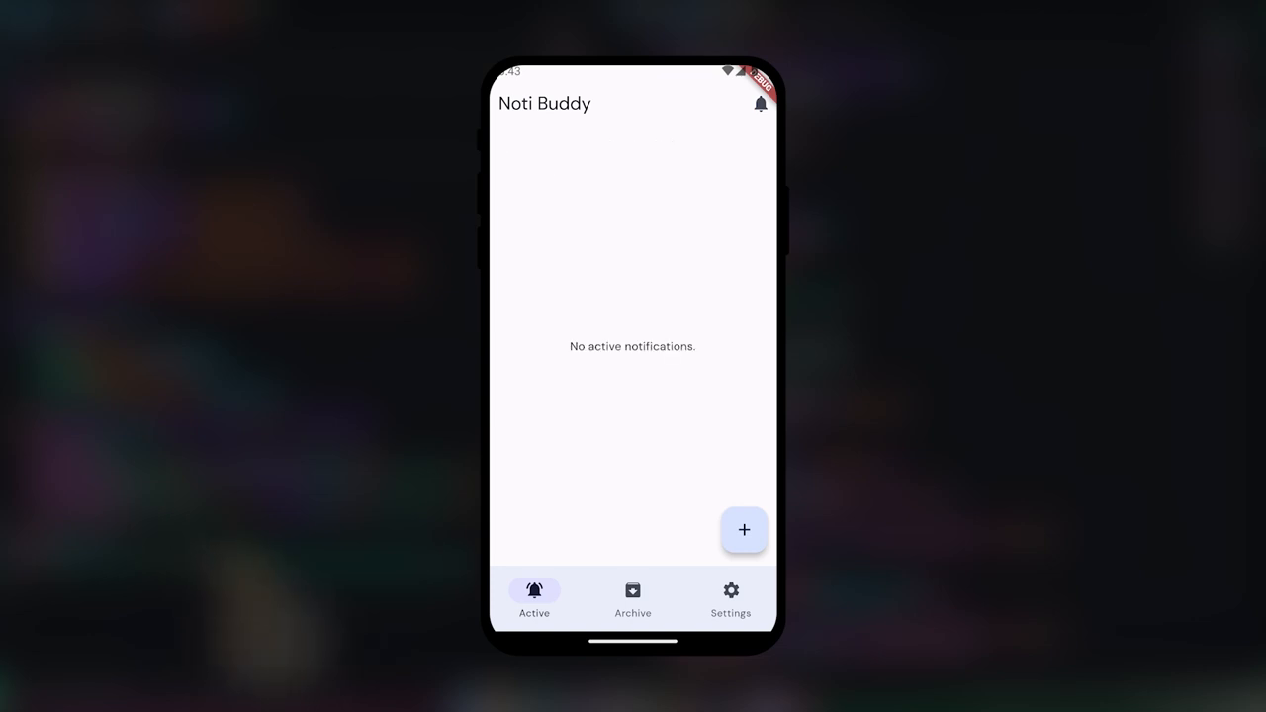
{"action": "left_click", "coordinate": [632, 591]}
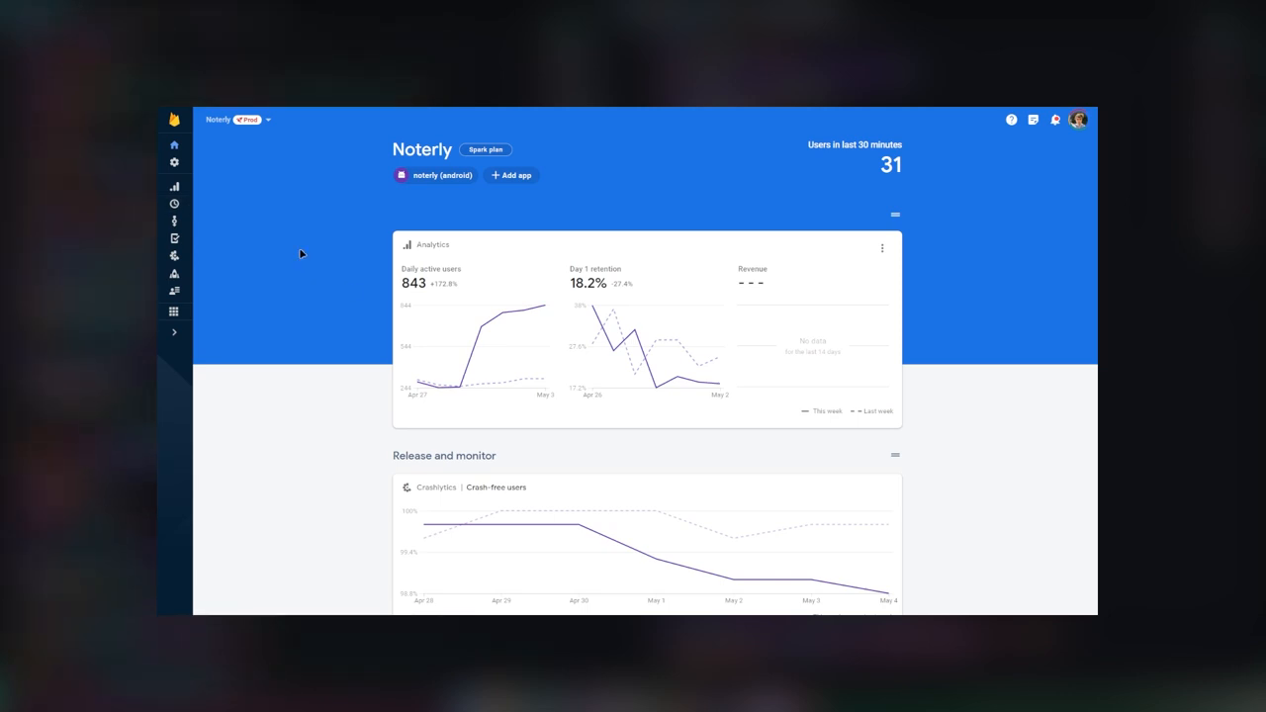
{"action": "mouse_move", "coordinate": [174, 256]}
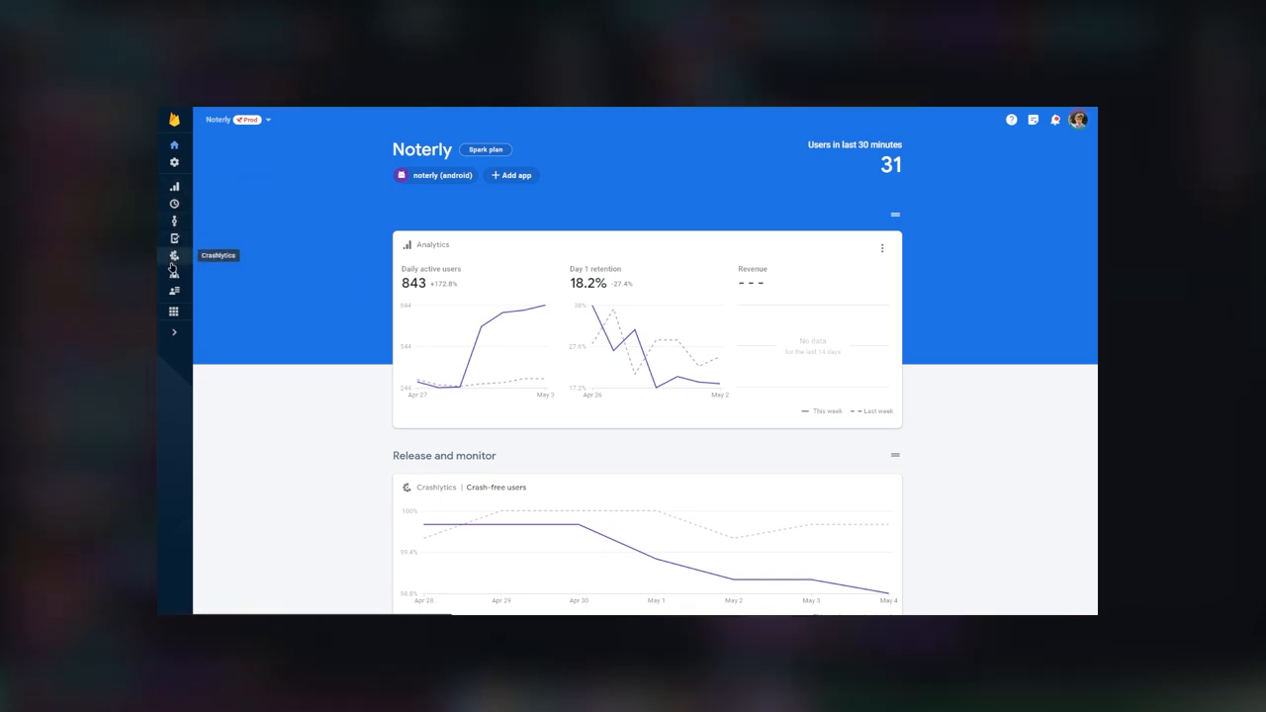
{"action": "mouse_move", "coordinate": [236, 330]}
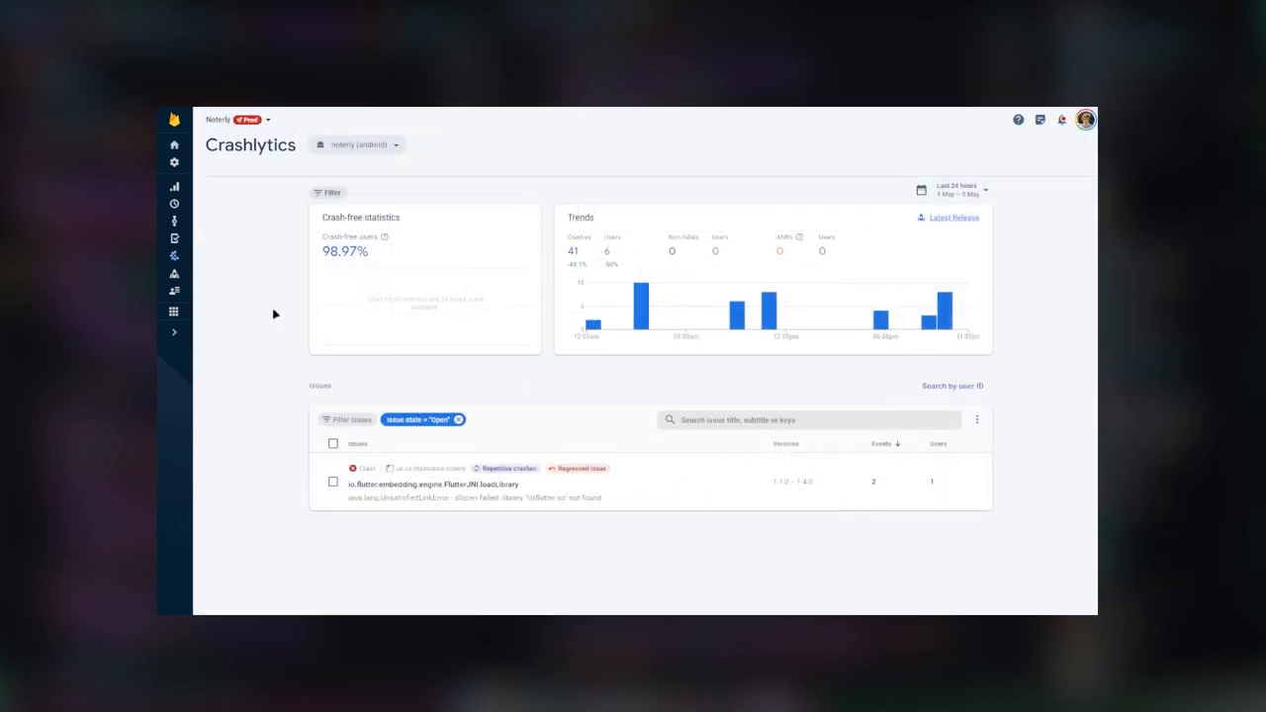
{"action": "mouse_move", "coordinate": [641, 306]}
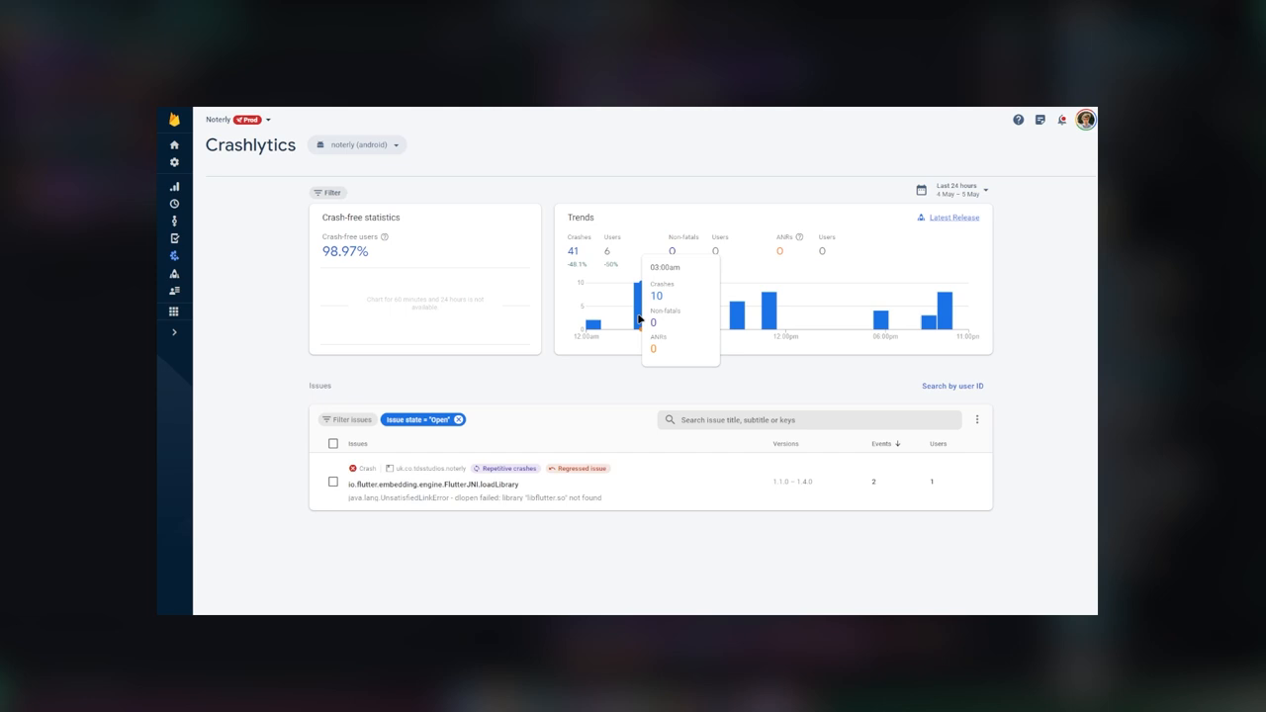
{"action": "mouse_move", "coordinate": [945, 315]}
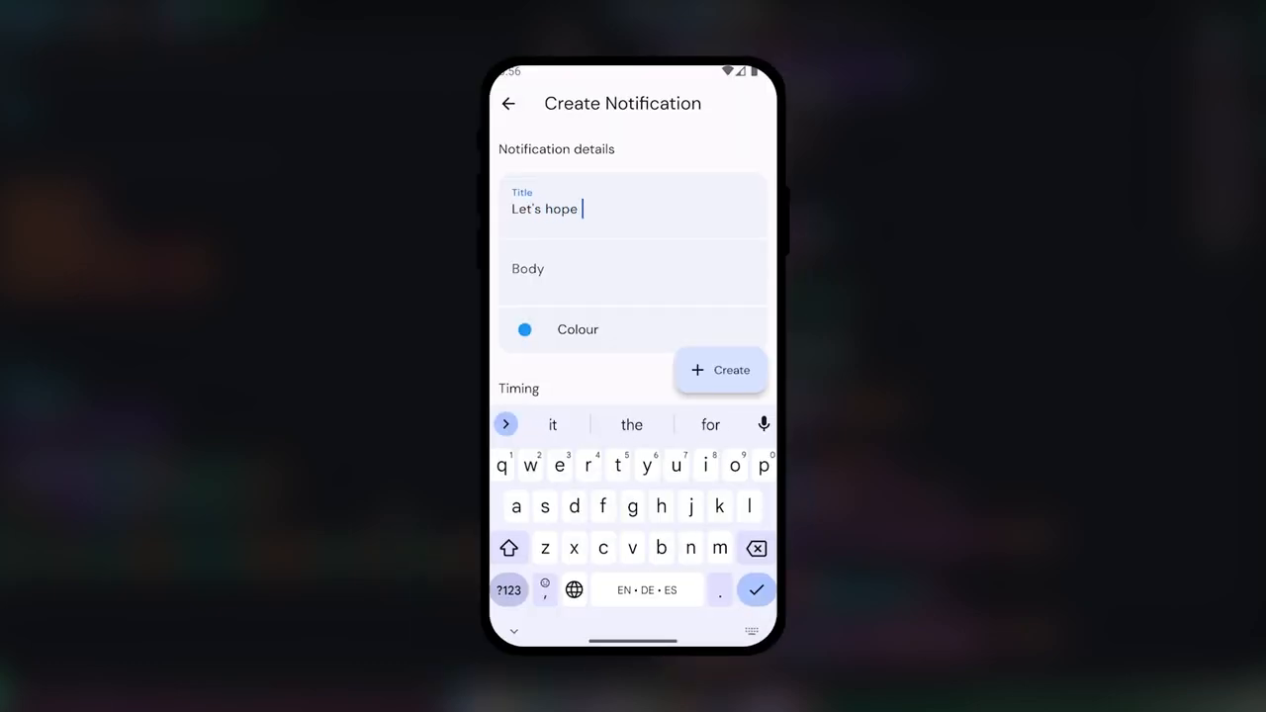
Create 'Let's hope this works this time' with an hourly repeat period.
{"action": "type", "text": "this work"}
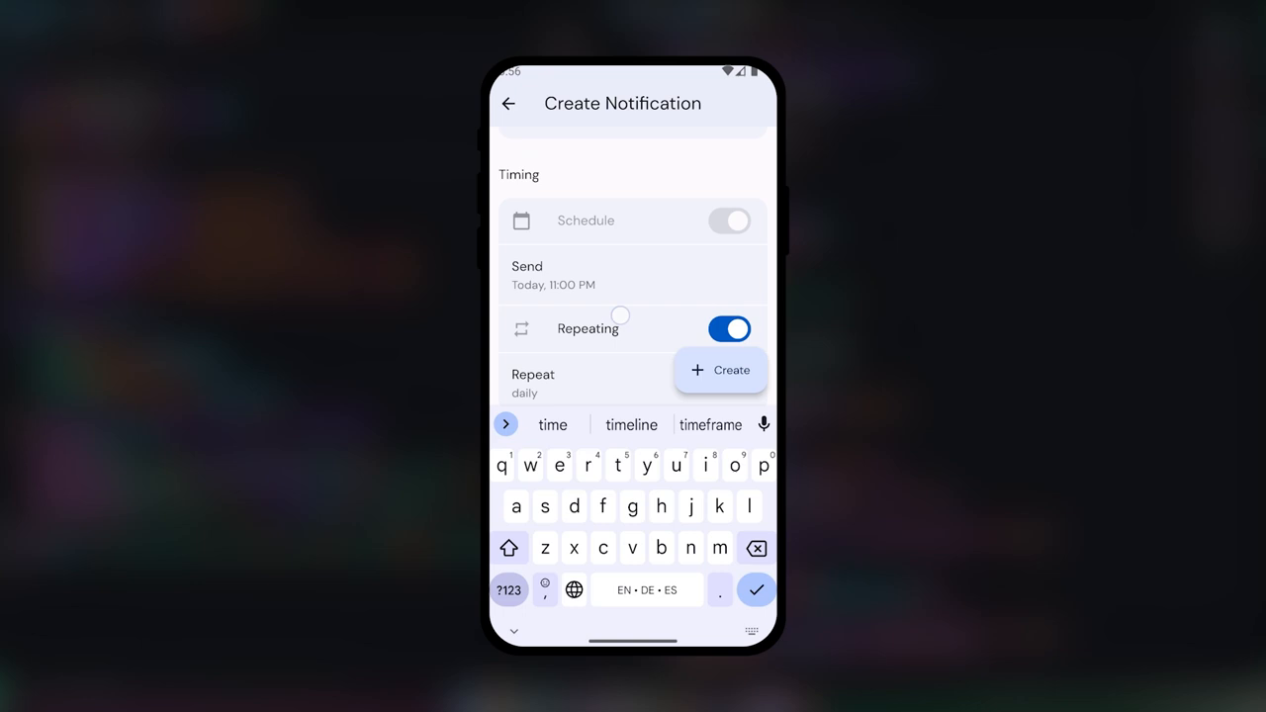
{"action": "left_click", "coordinate": [532, 384]}
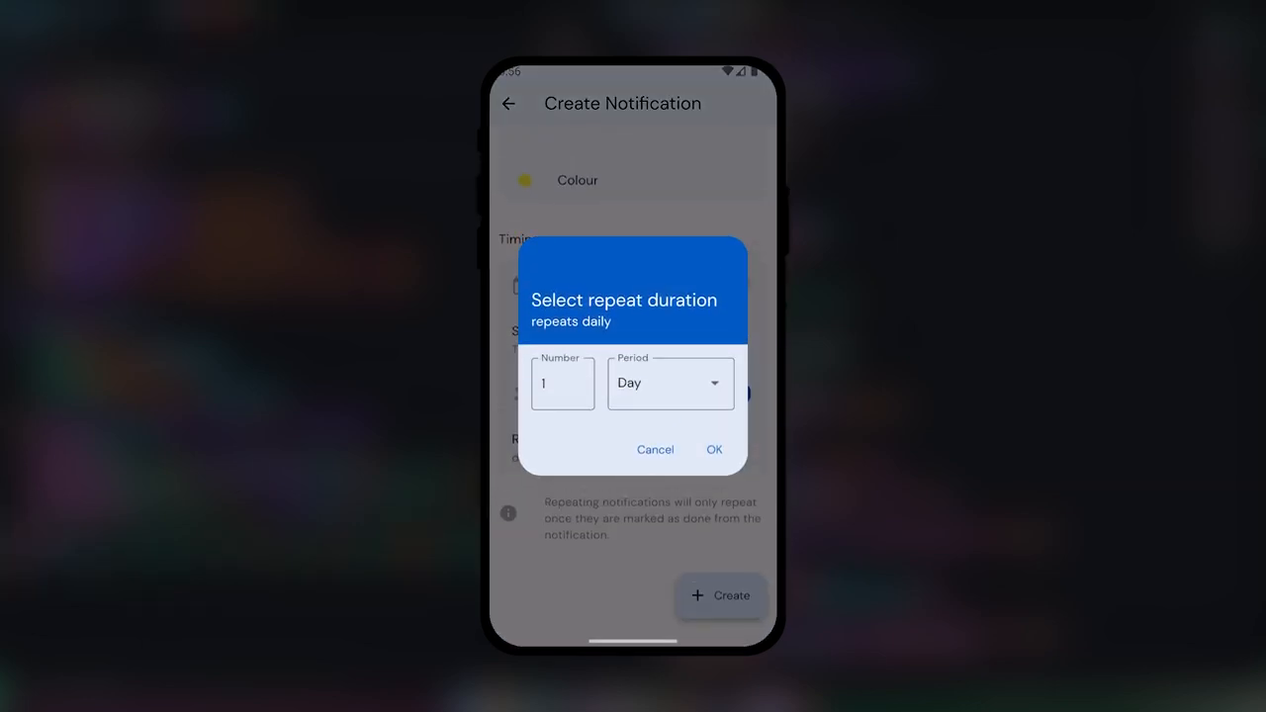
{"action": "left_click", "coordinate": [671, 383]}
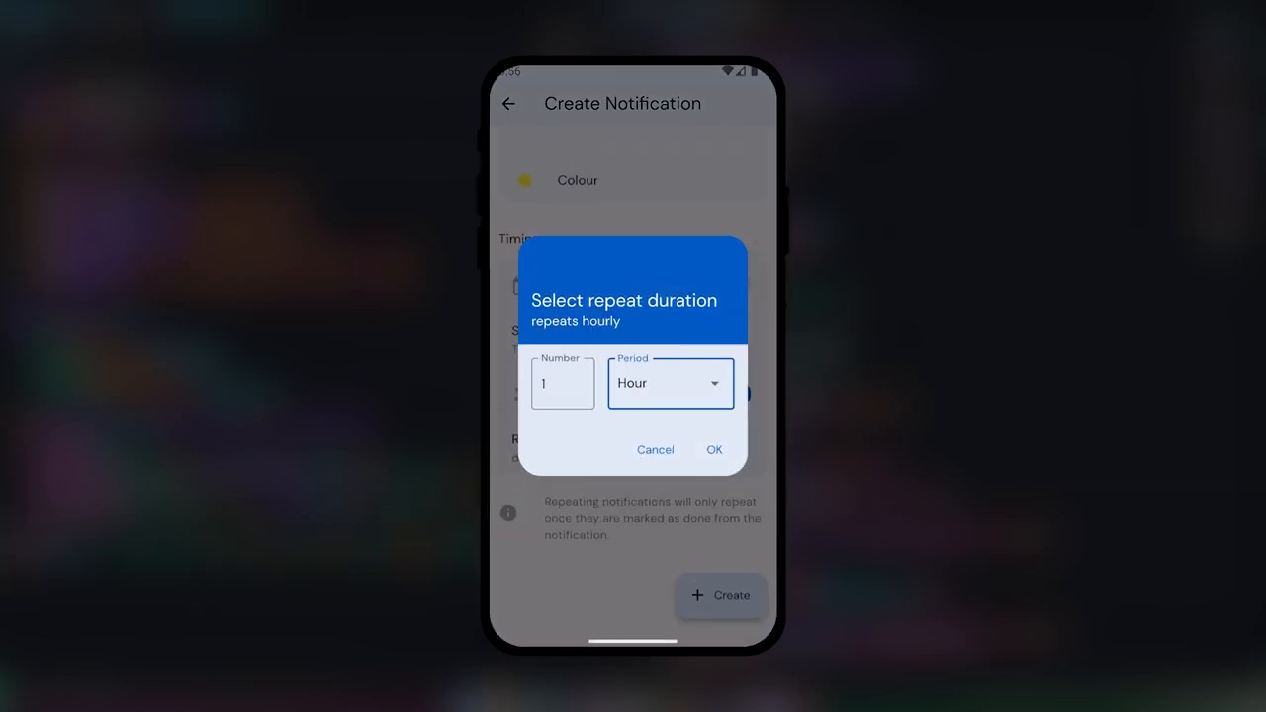
{"action": "left_click", "coordinate": [561, 383]}
{"action": "type", "text": "Let's hope this works this time"}
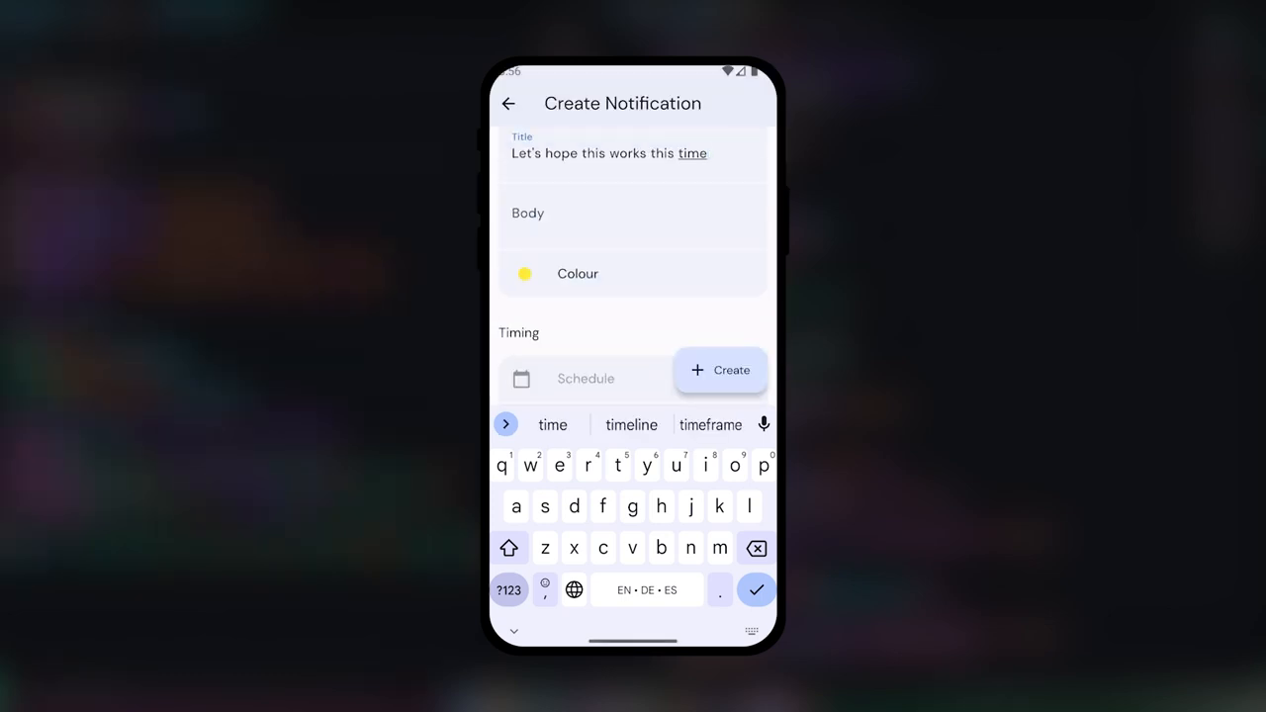
{"action": "left_click", "coordinate": [721, 370]}
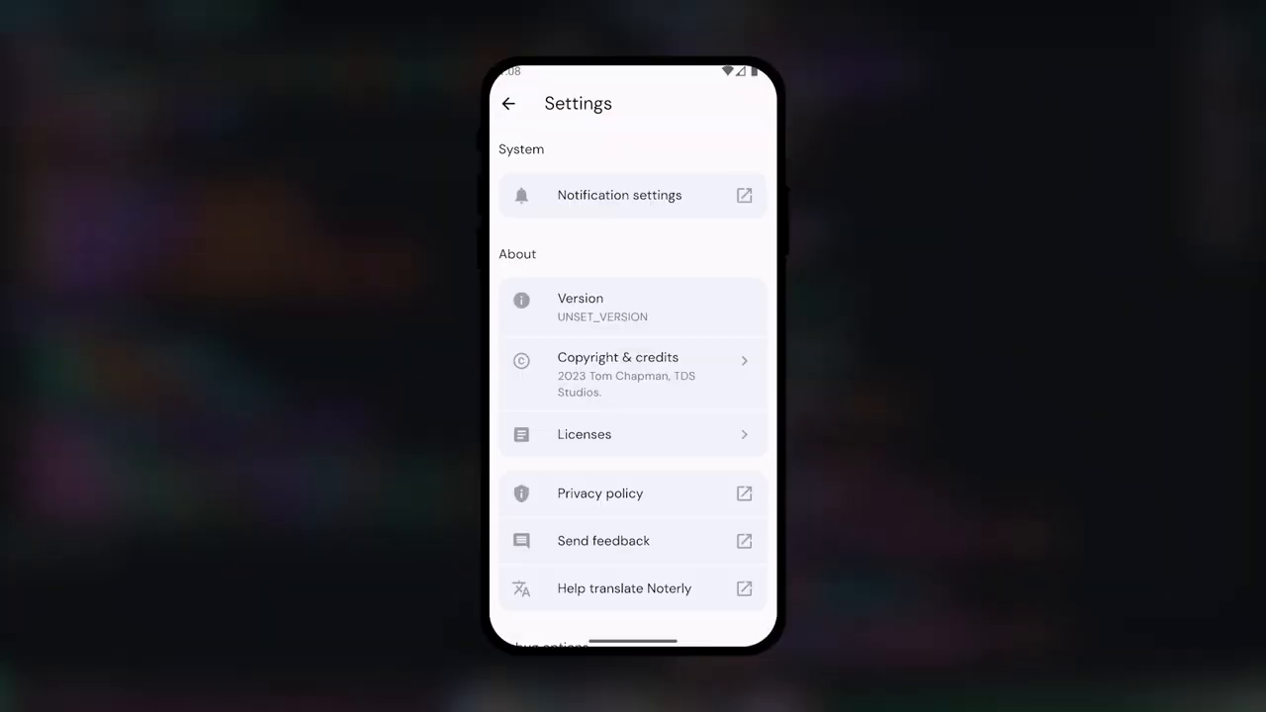
Scroll through Settings, leave it, and create the 'Remind me later!' notification.
{"action": "scroll", "scroll_direction": "down", "scroll_amount": 3}
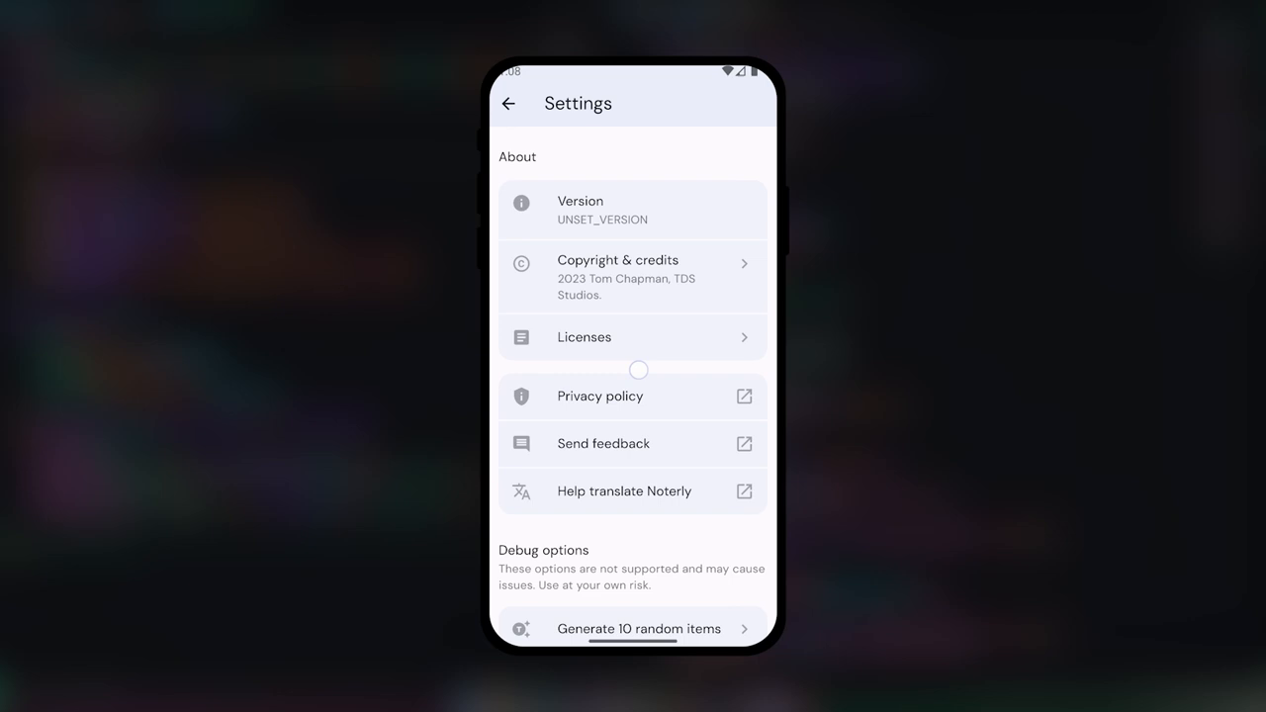
{"action": "mouse_move", "coordinate": [638, 476]}
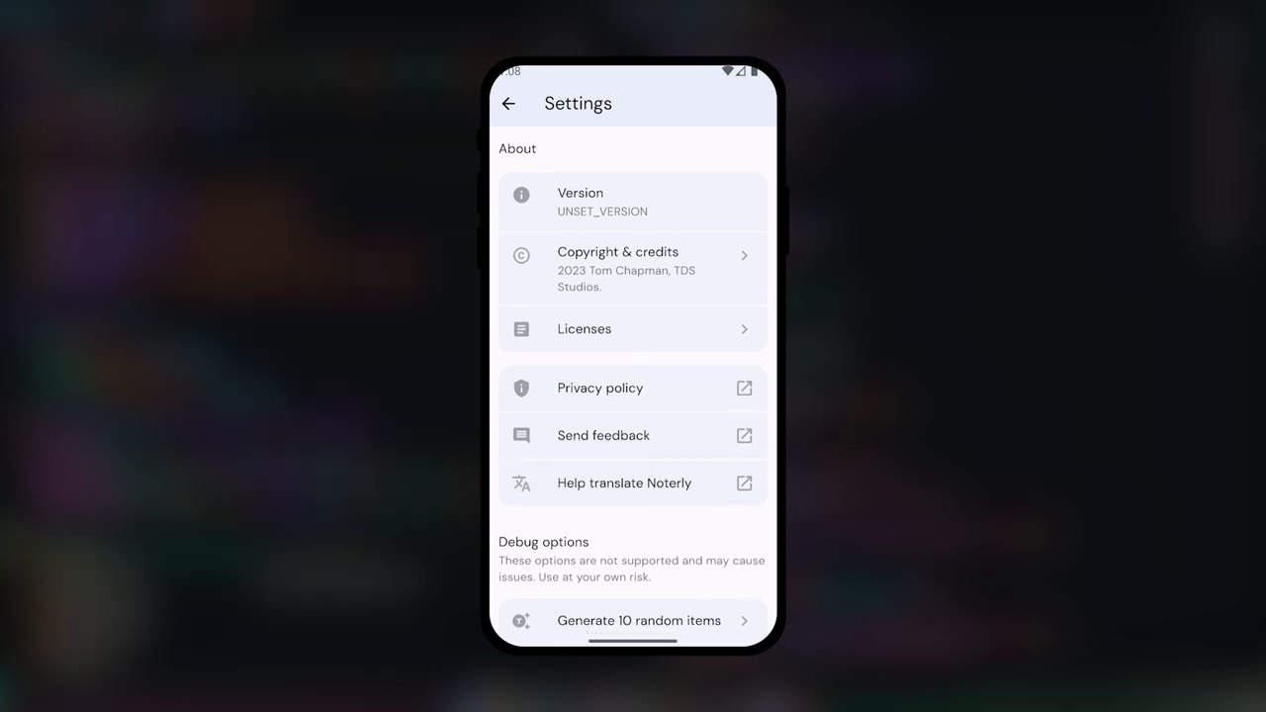
{"action": "left_click", "coordinate": [509, 102]}
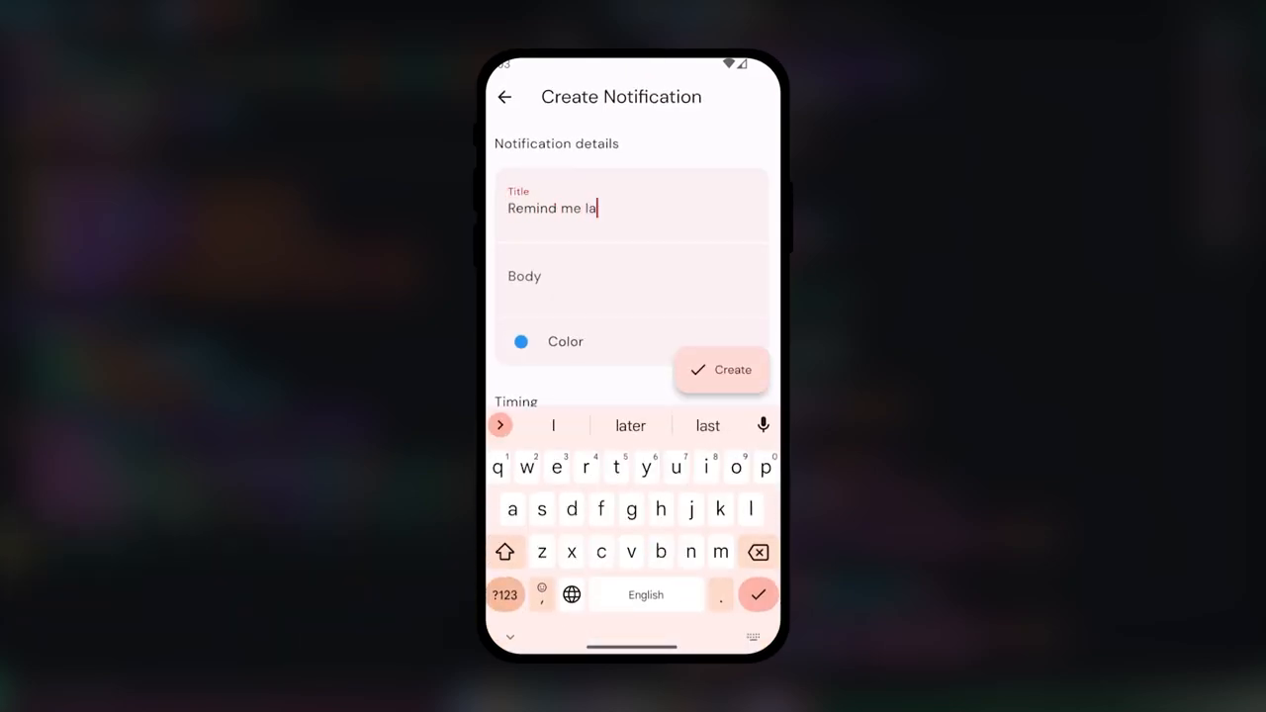
{"action": "left_click", "coordinate": [722, 369]}
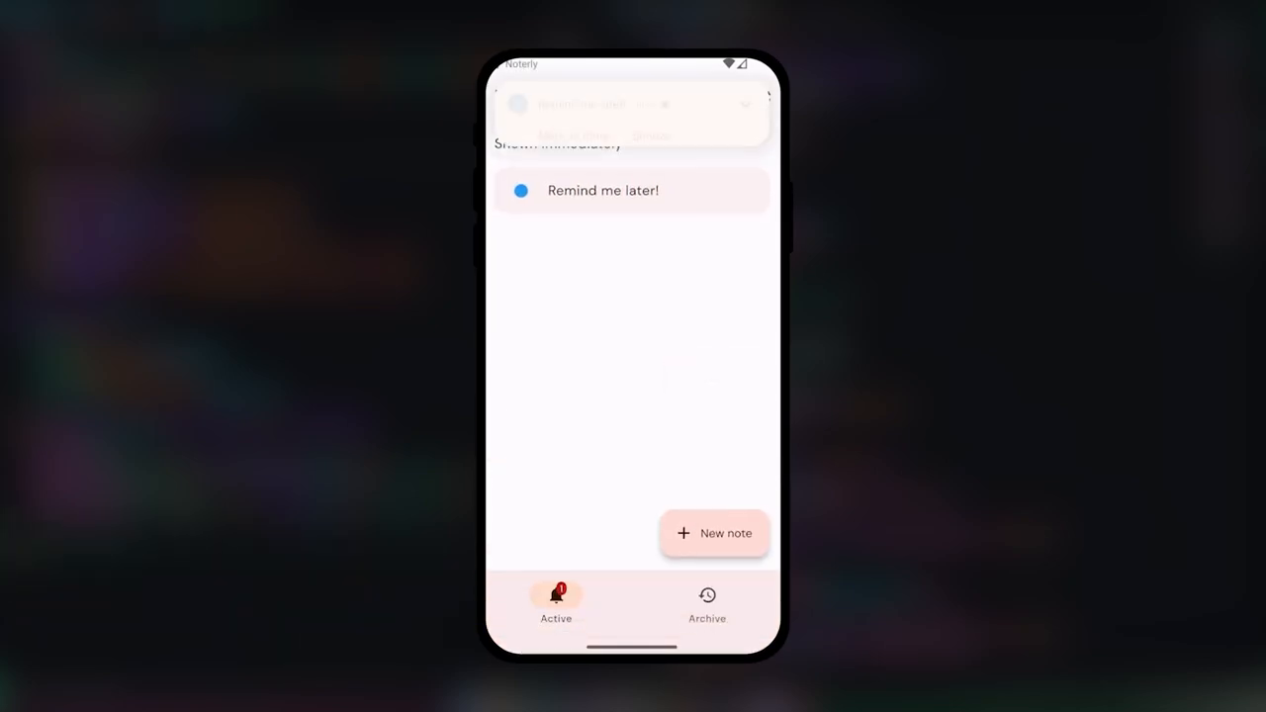